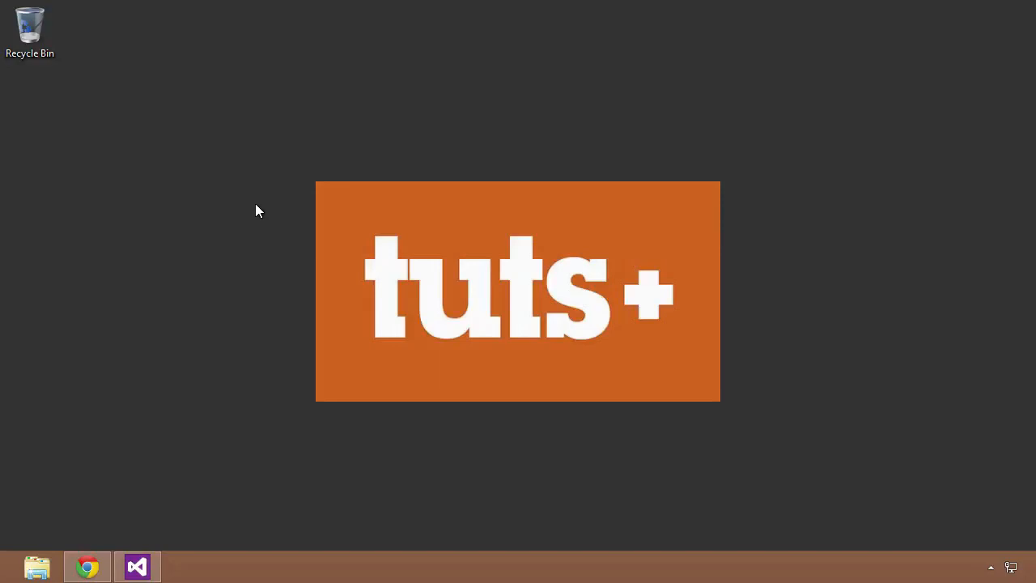
Step: Place the cursor in Main below the five-person list to start a new statement
{"action": "left_click", "coordinate": [136, 567]}
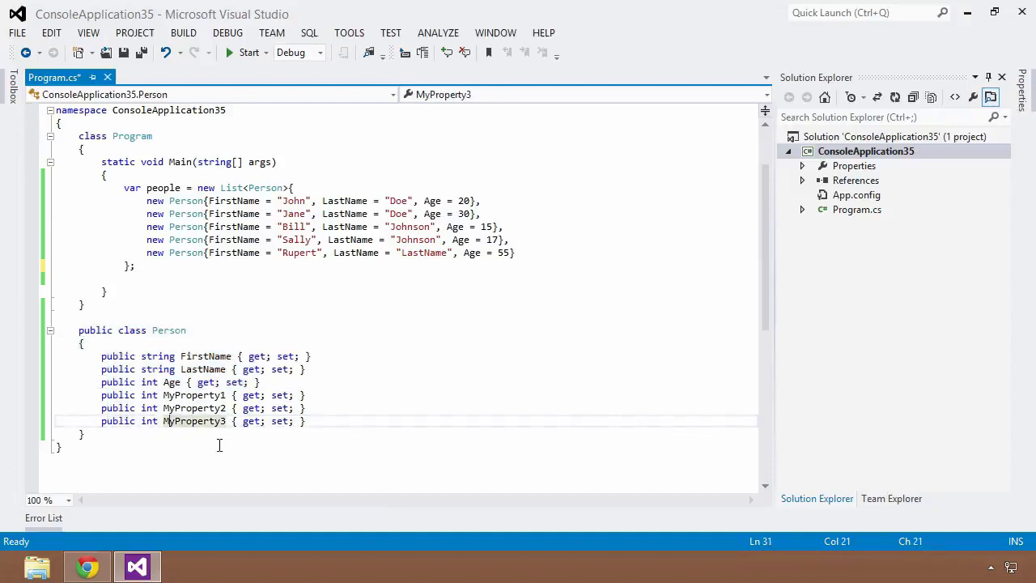
{"action": "mouse_move", "coordinate": [184, 382]}
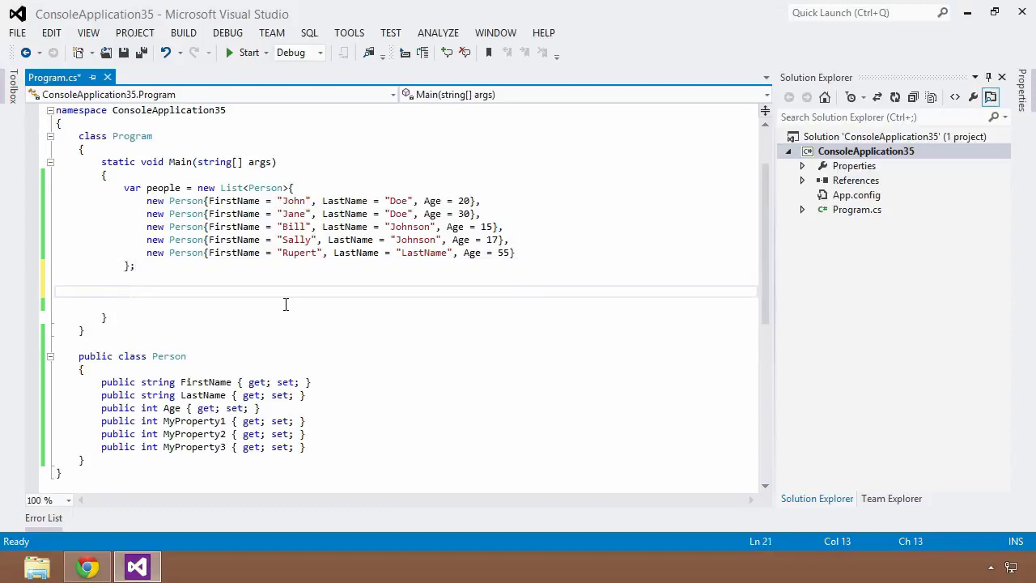
Step: Write the LINQ query: var result = from p in people where p.LastName == "Doe" select p;
{"action": "type", "text": "var result ="}
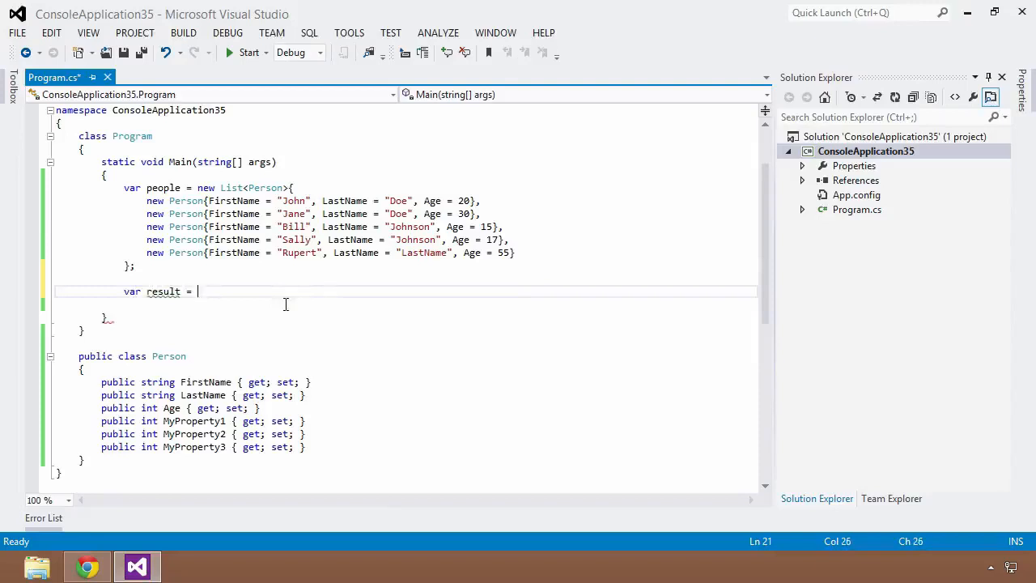
{"action": "type", "text": "from p in people"}
{"action": "type", "text": "where p.LastName == \"D"}
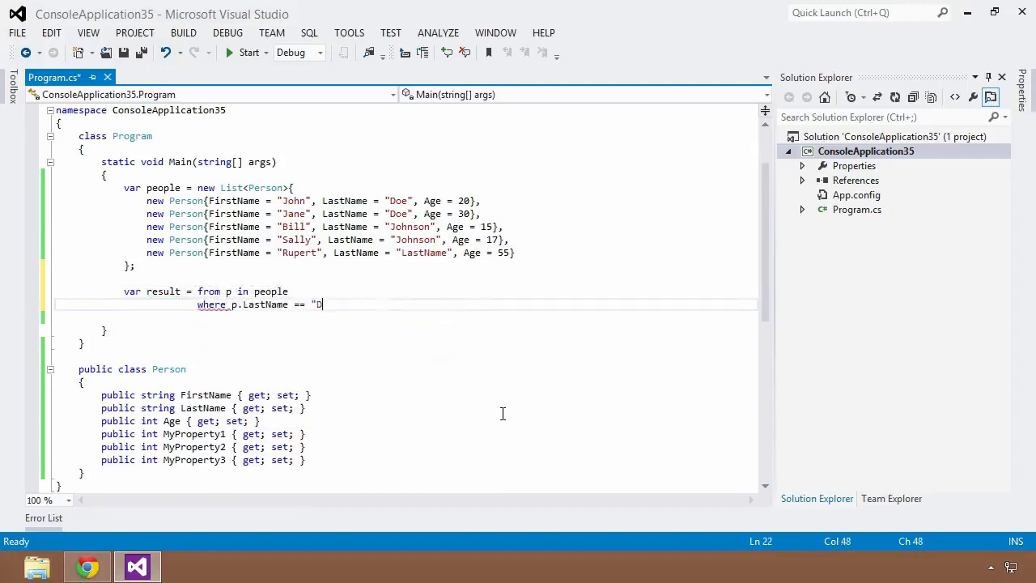
{"action": "type", "text": "oe\""}
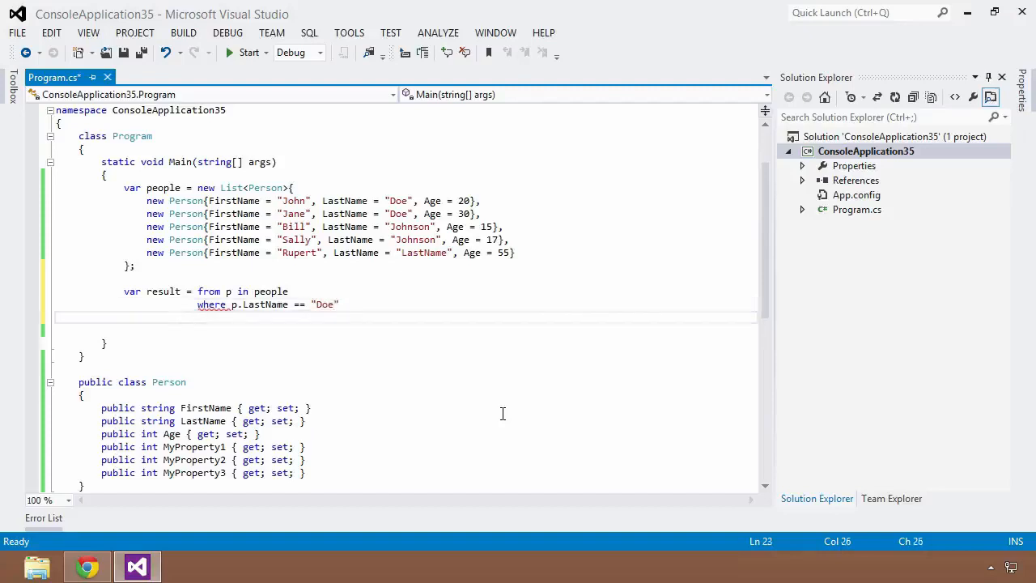
{"action": "type", "text": "select"}
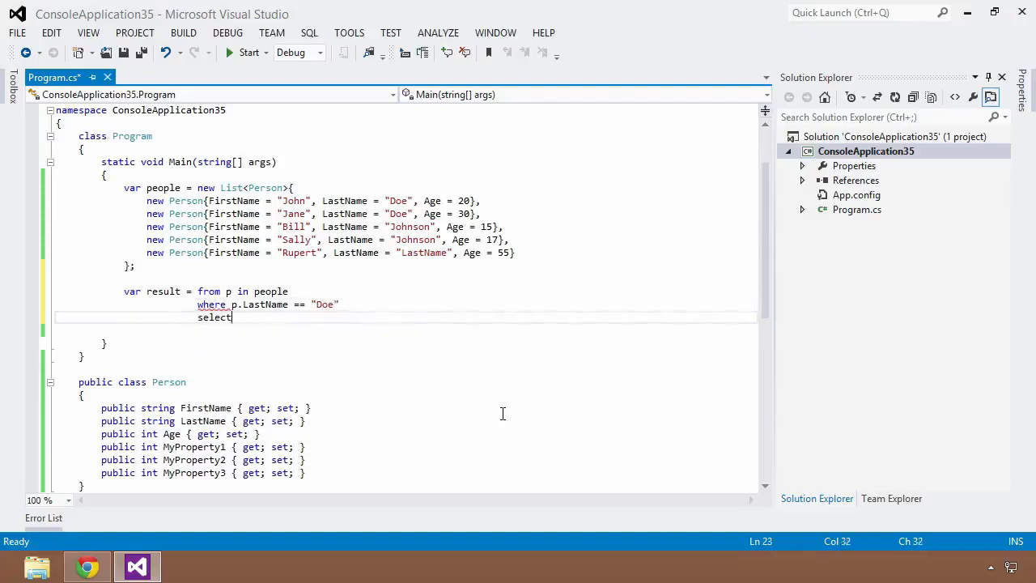
{"action": "type", "text": "p;"}
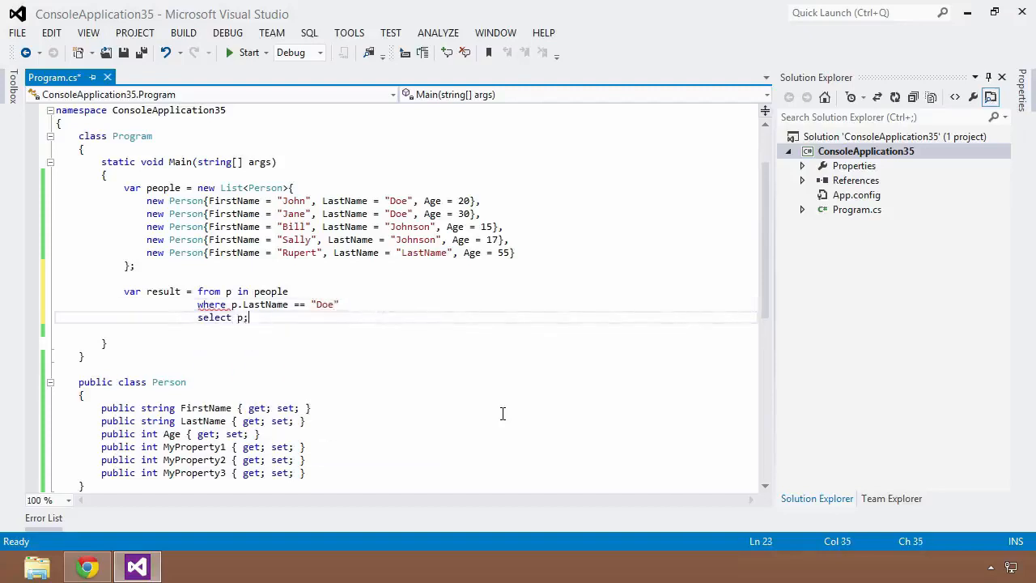
{"action": "key", "text": "Enter"}
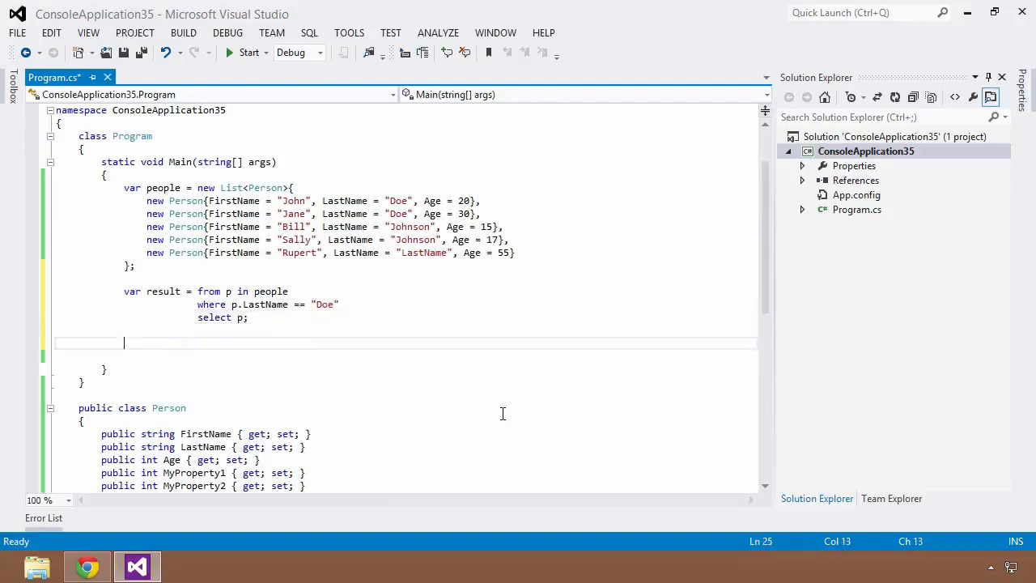
Step: Add a foreach over result with Console.WriteLine(p.FirstName + " " + p.LastName)
{"action": "type", "text": "foreach"}
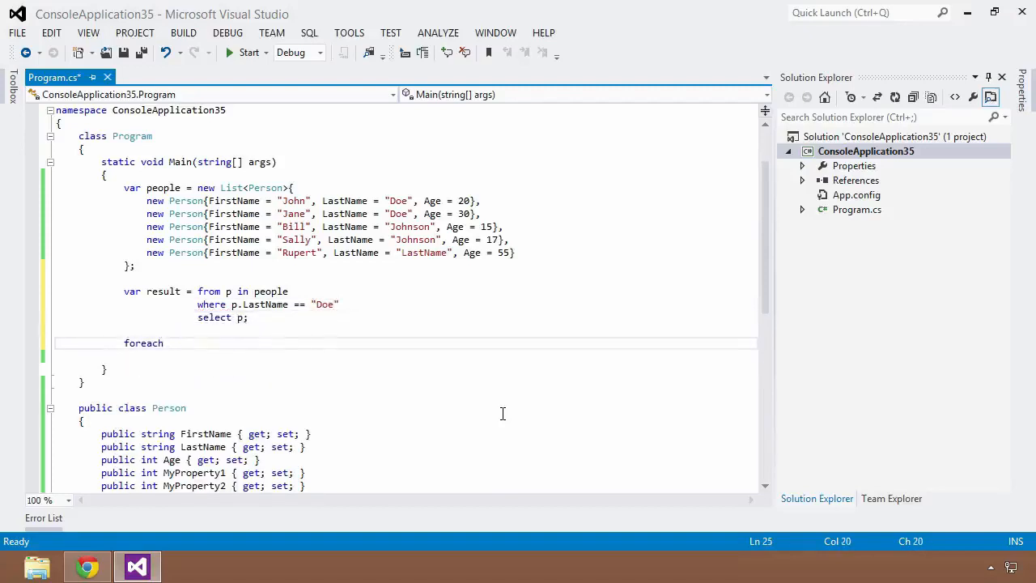
{"action": "type", "text": "(var p in result"}
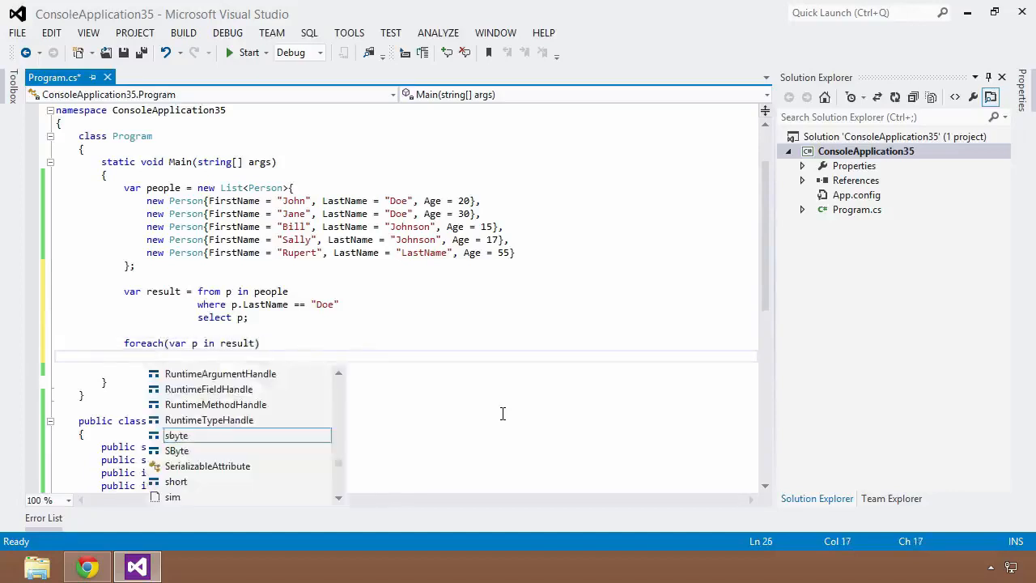
{"action": "type", "text": "Console.WriteLine(p.);"}
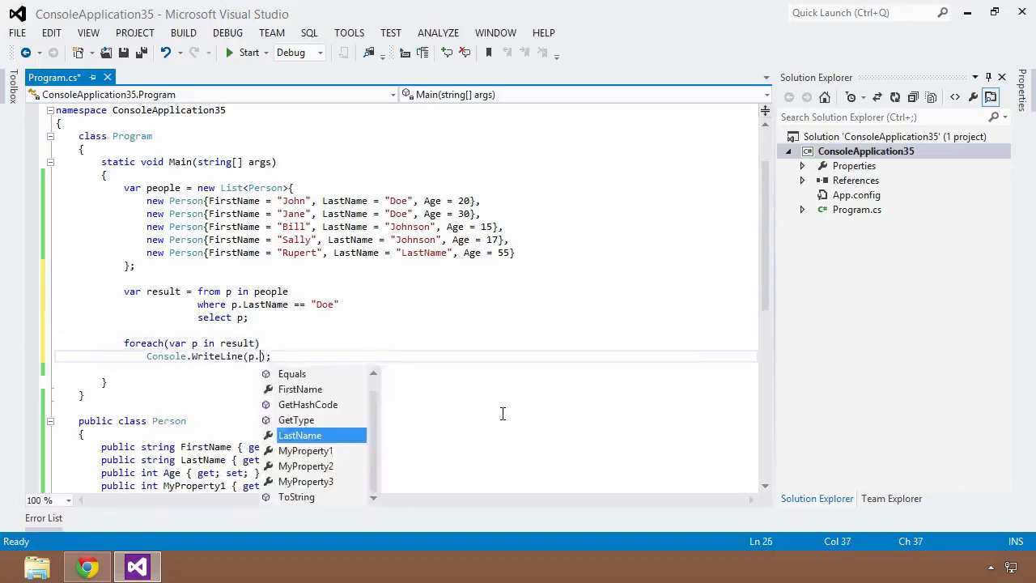
{"action": "type", "text": "FirstName +"}
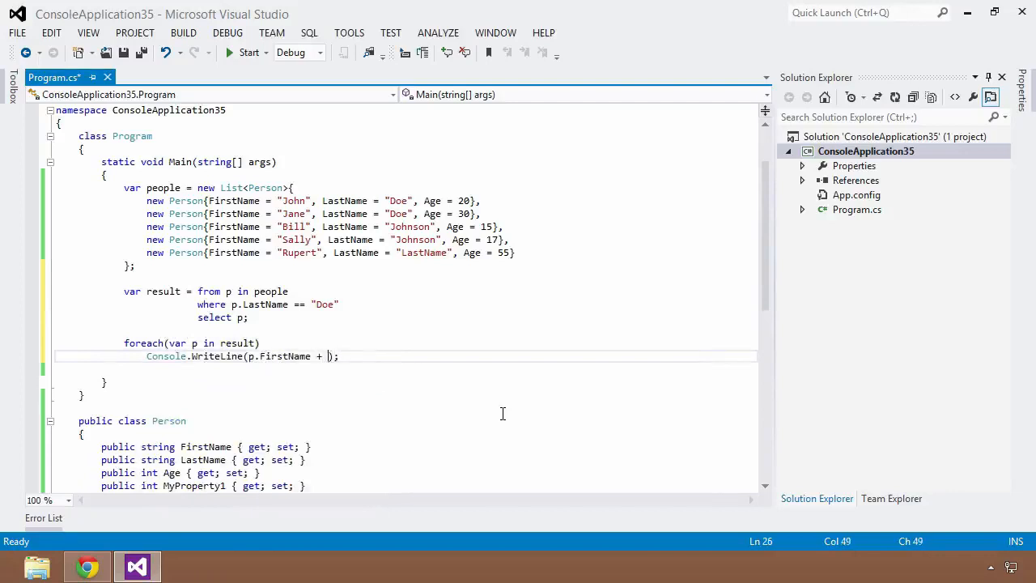
{"action": "type", "text": "\" \" + p.l"}
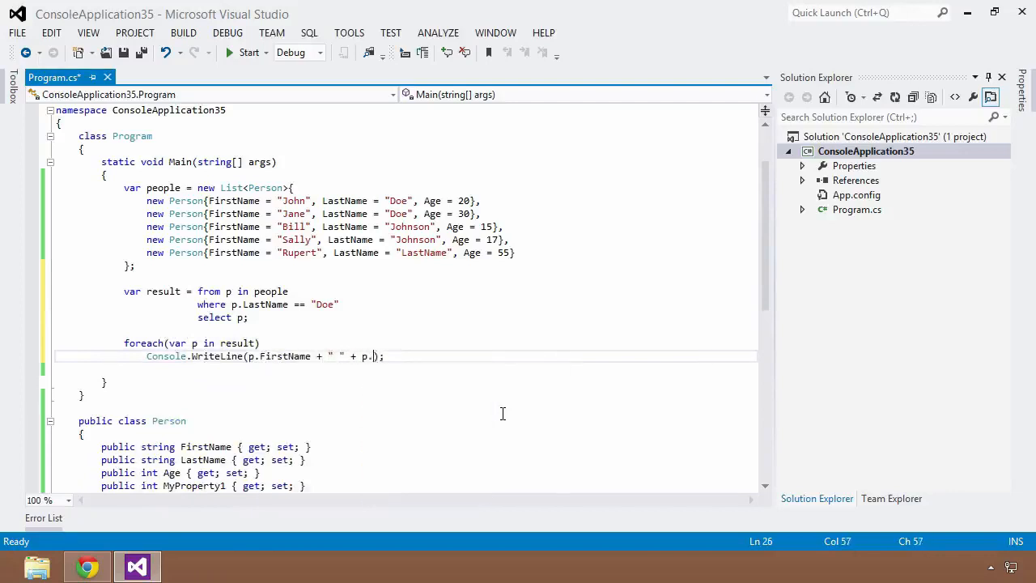
{"action": "type", "text": "LastName"}
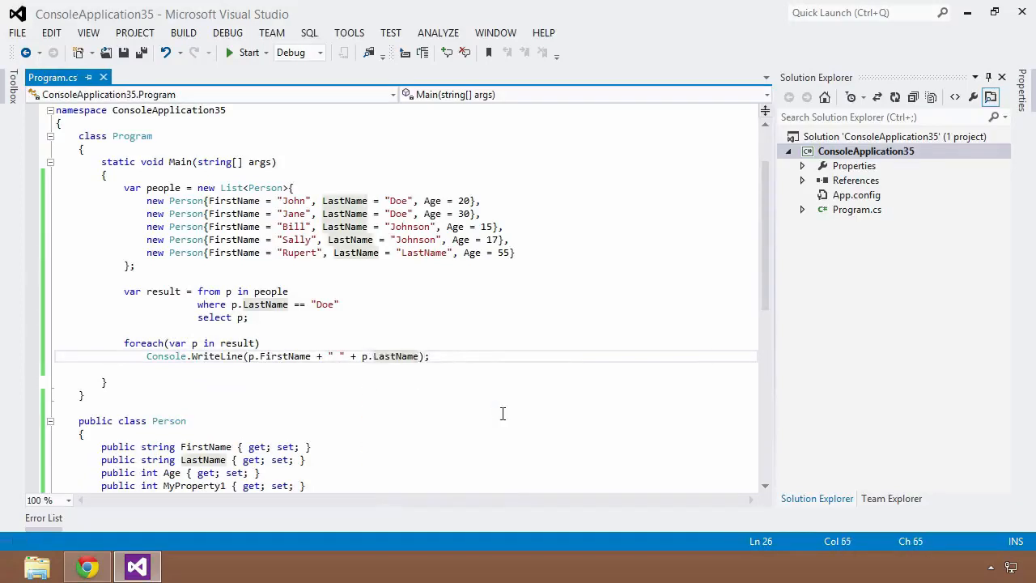
{"action": "left_click", "coordinate": [248, 52]}
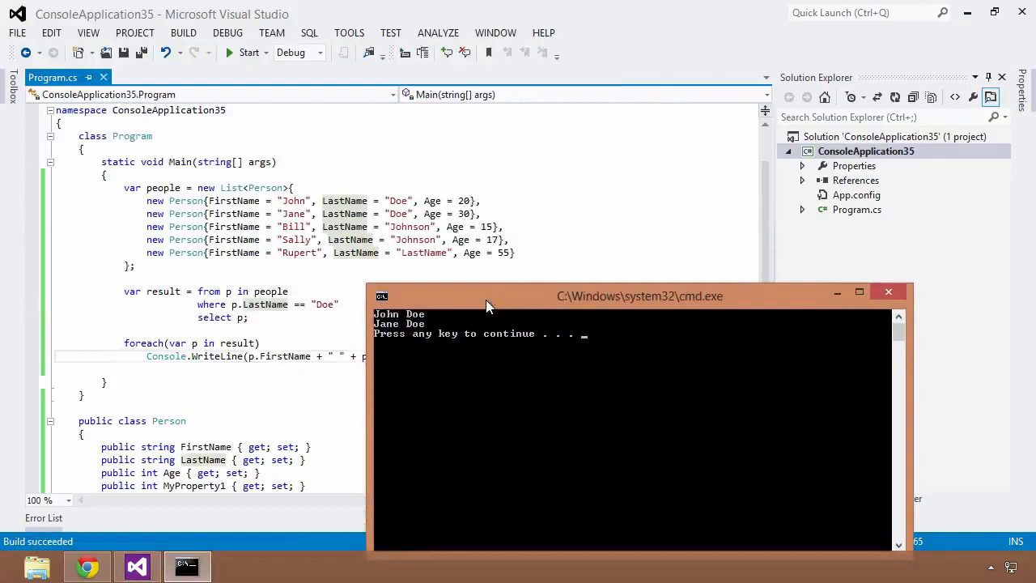
{"action": "mouse_move", "coordinate": [454, 344]}
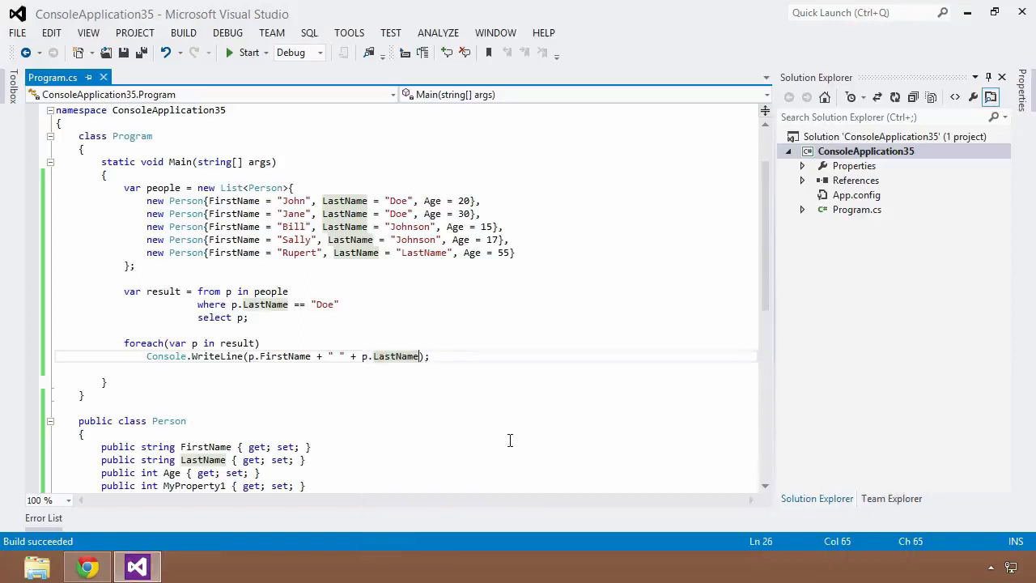
{"action": "mouse_move", "coordinate": [283, 353]}
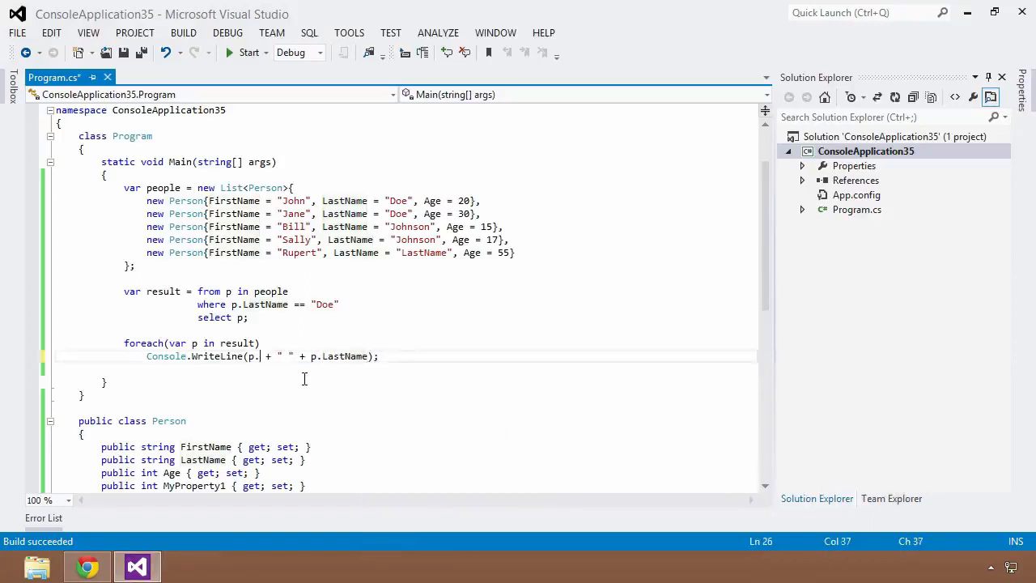
{"action": "key", "text": "Backspace"}
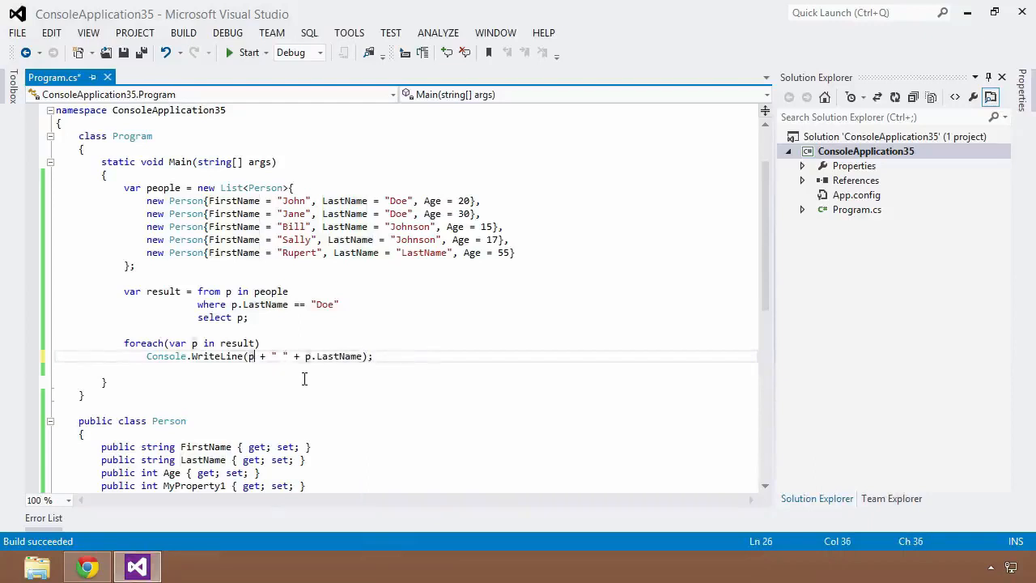
{"action": "type", "text": "."}
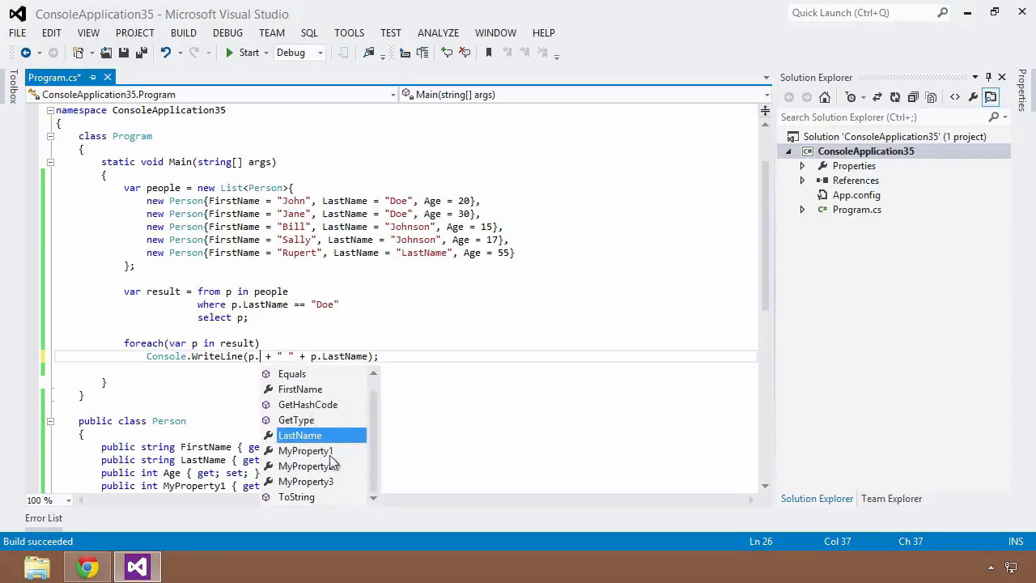
{"action": "mouse_move", "coordinate": [433, 442]}
{"action": "type", "text": "FirstName"}
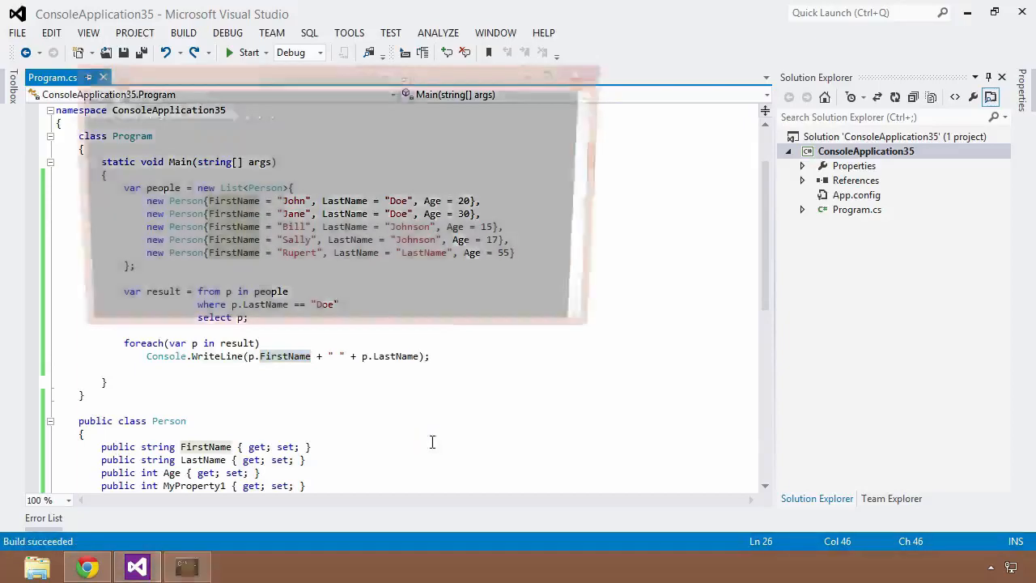
{"action": "left_click", "coordinate": [246, 51]}
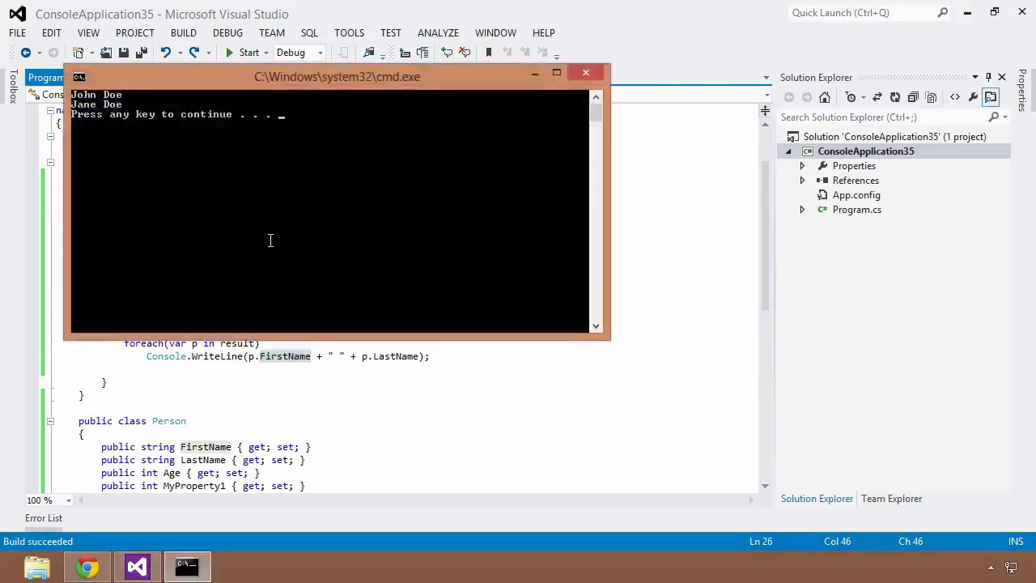
{"action": "left_click", "coordinate": [586, 72]}
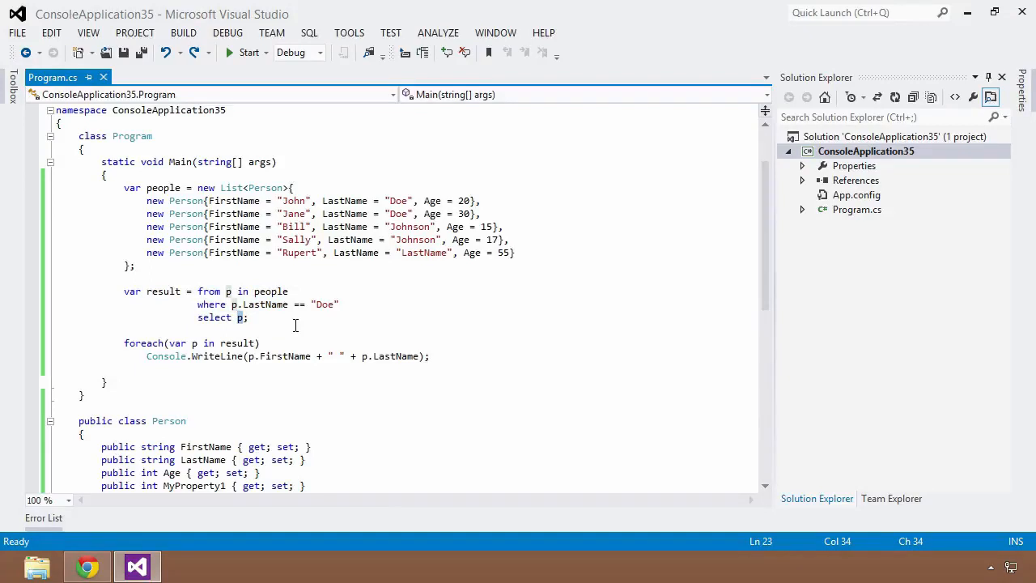
{"action": "mouse_move", "coordinate": [440, 483]}
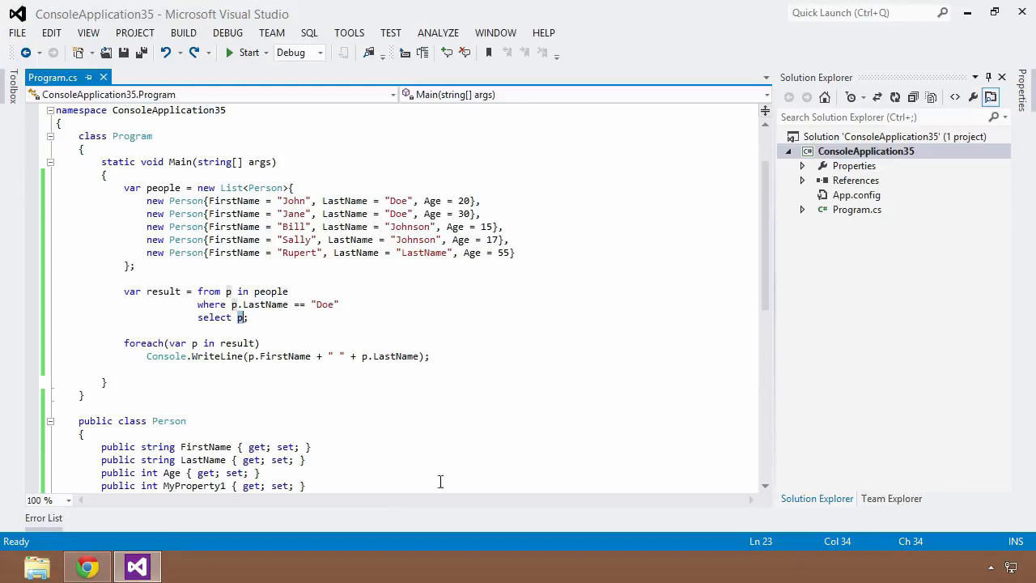
{"action": "mouse_move", "coordinate": [507, 428]}
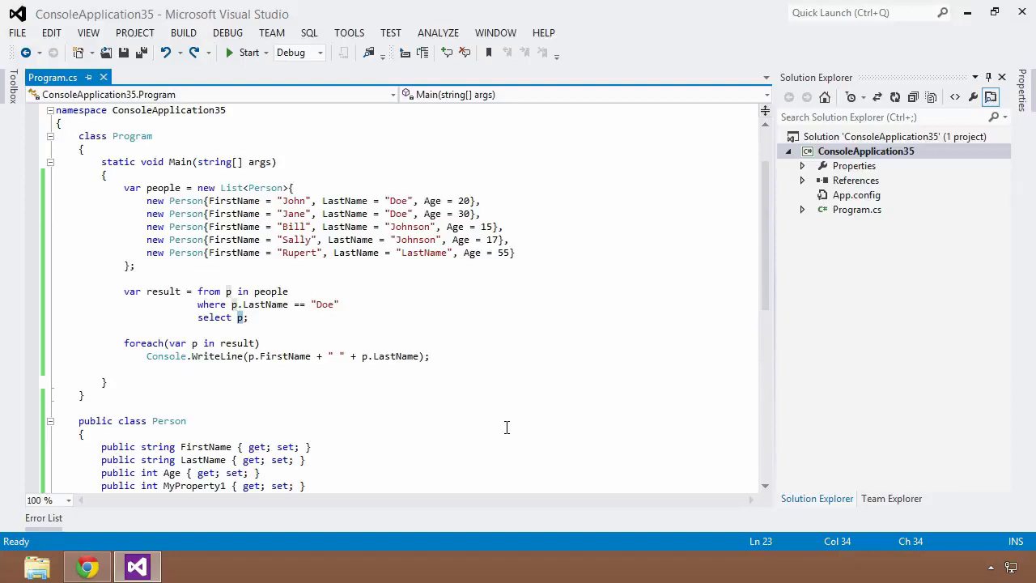
Step: Replace the selected p in the select clause with the start of 'new'
{"action": "type", "text": "new"}
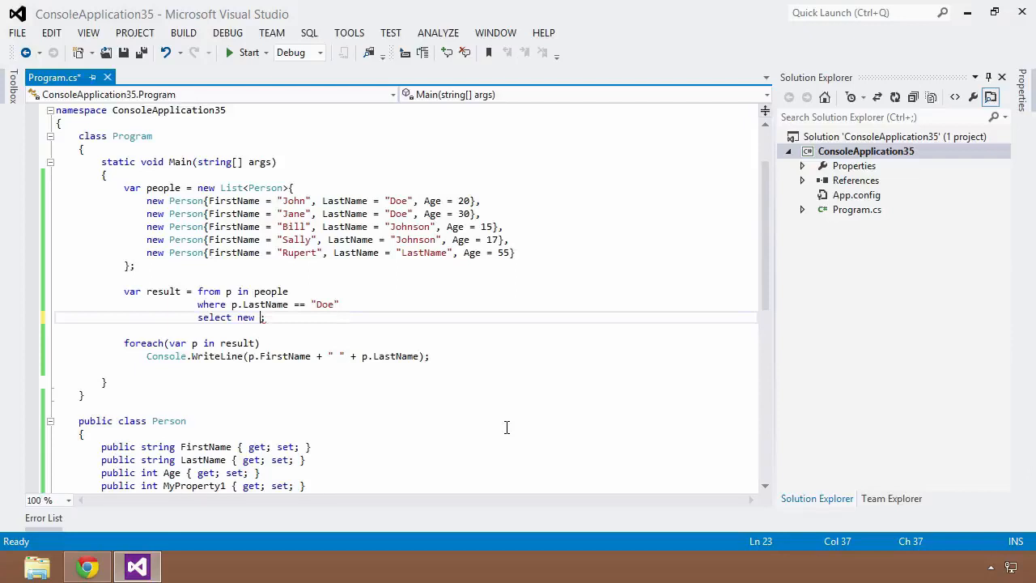
Step: Fill the anonymous type braces with FName = p.FirstName, LName = p.LastName
{"action": "type", "text": "{"}
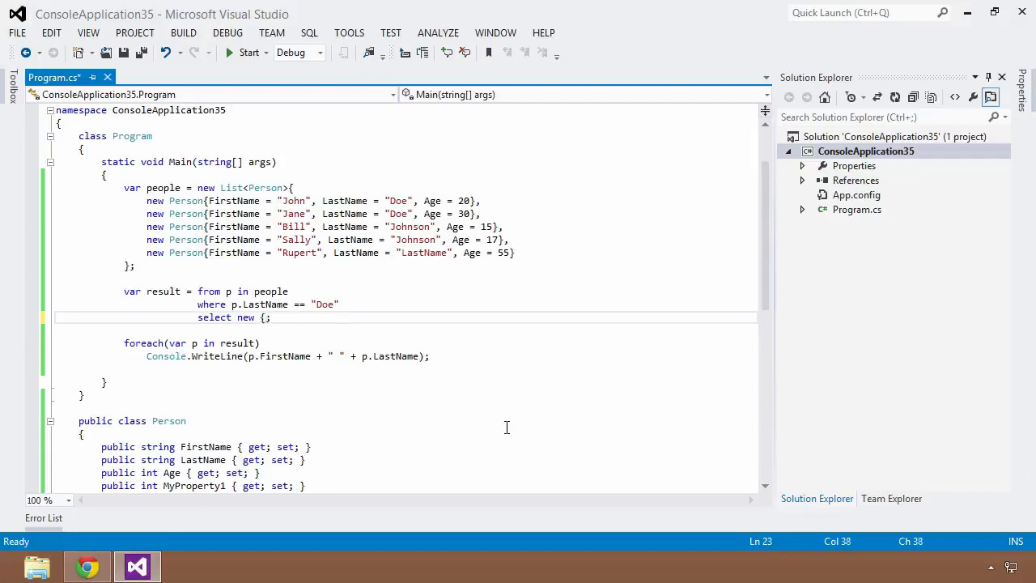
{"action": "type", "text": "}"}
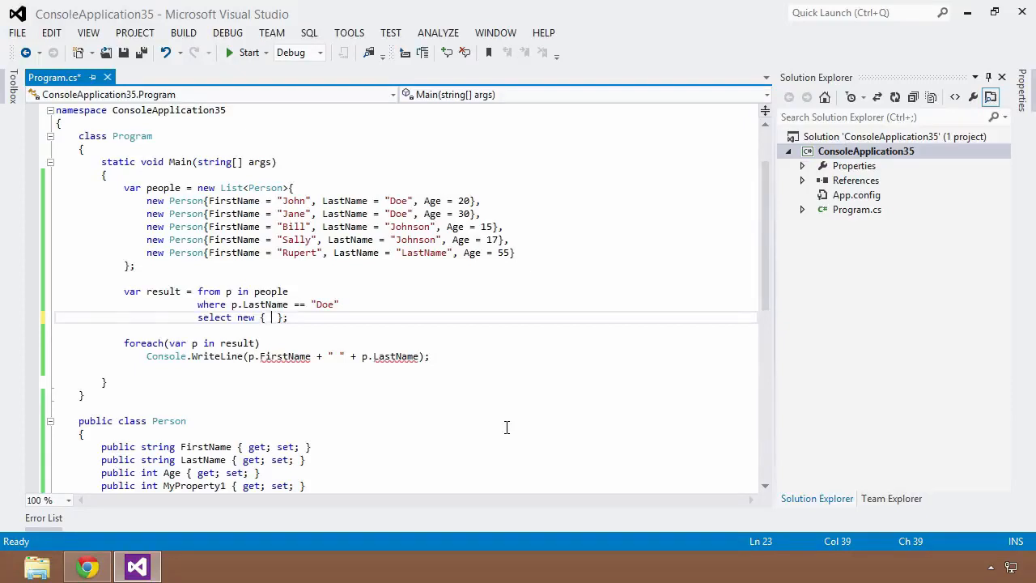
{"action": "type", "text": "FName = p.FirstName,"}
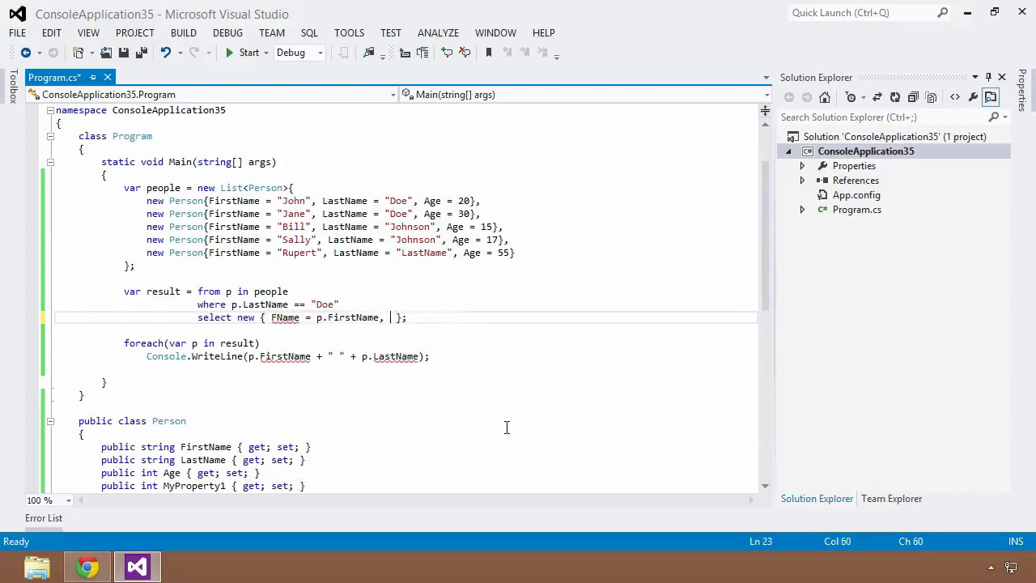
{"action": "type", "text": "LName = p"}
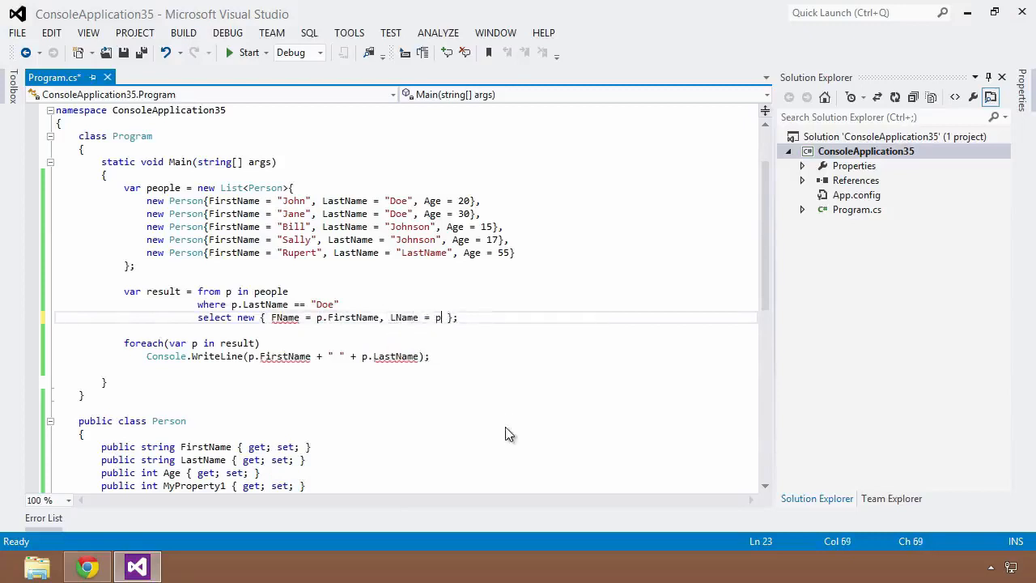
{"action": "type", "text": ".LastName"}
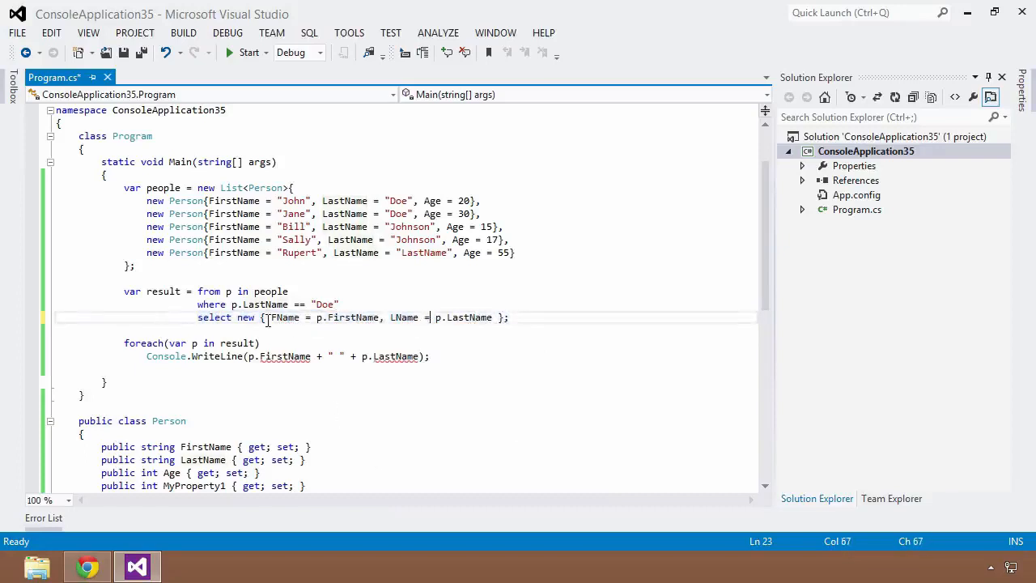
{"action": "double_click", "coordinate": [285, 317]}
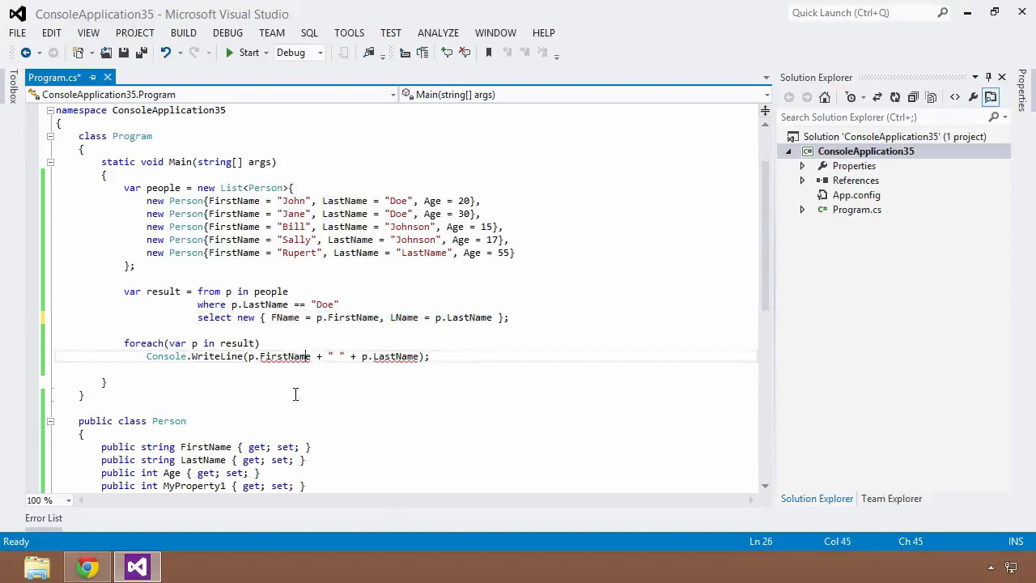
{"action": "mouse_move", "coordinate": [285, 357]}
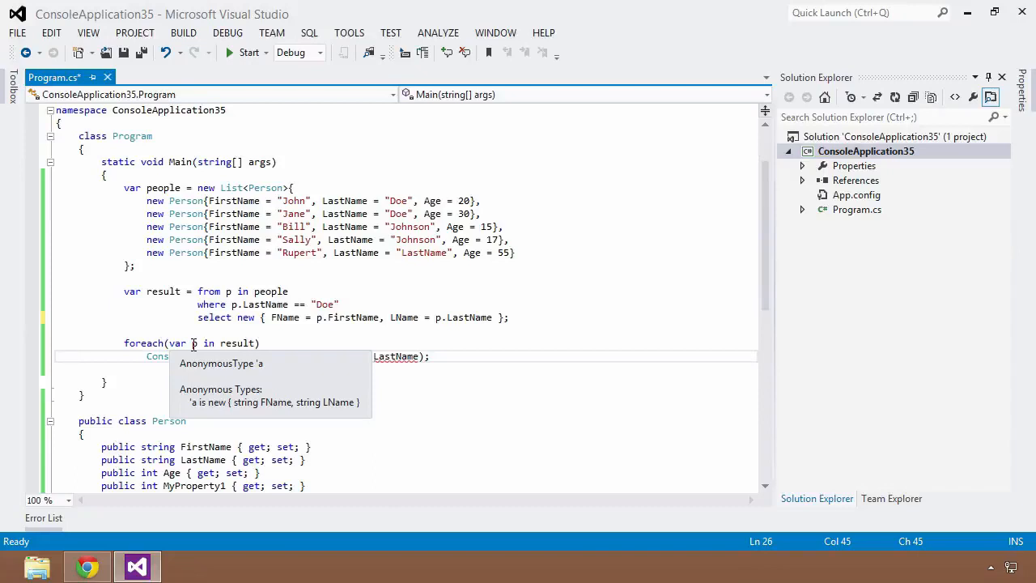
Step: Replace p.FirstName in the WriteLine call with p.FName via IntelliSense
{"action": "left_click", "coordinate": [308, 343]}
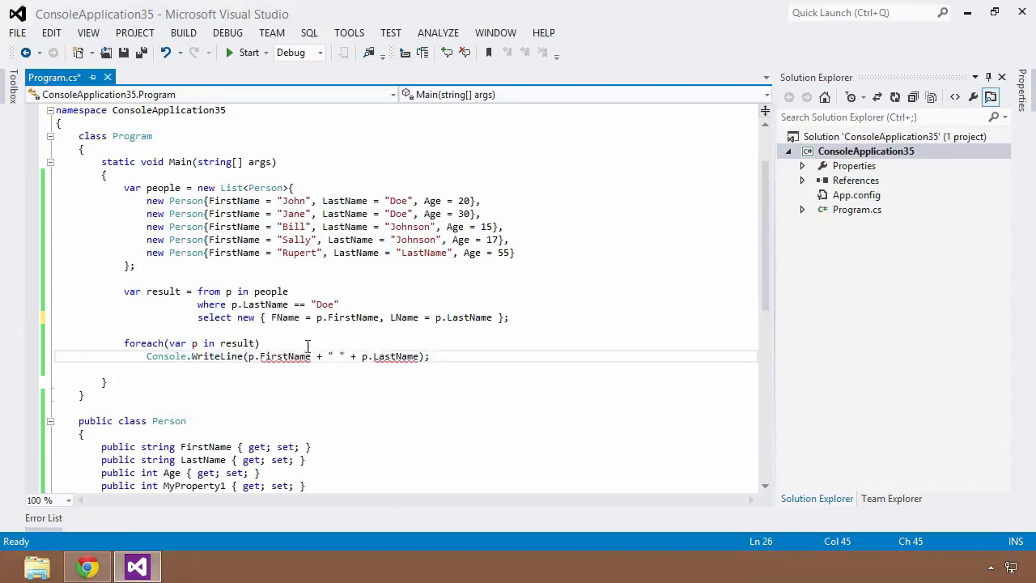
{"action": "double_click", "coordinate": [285, 356]}
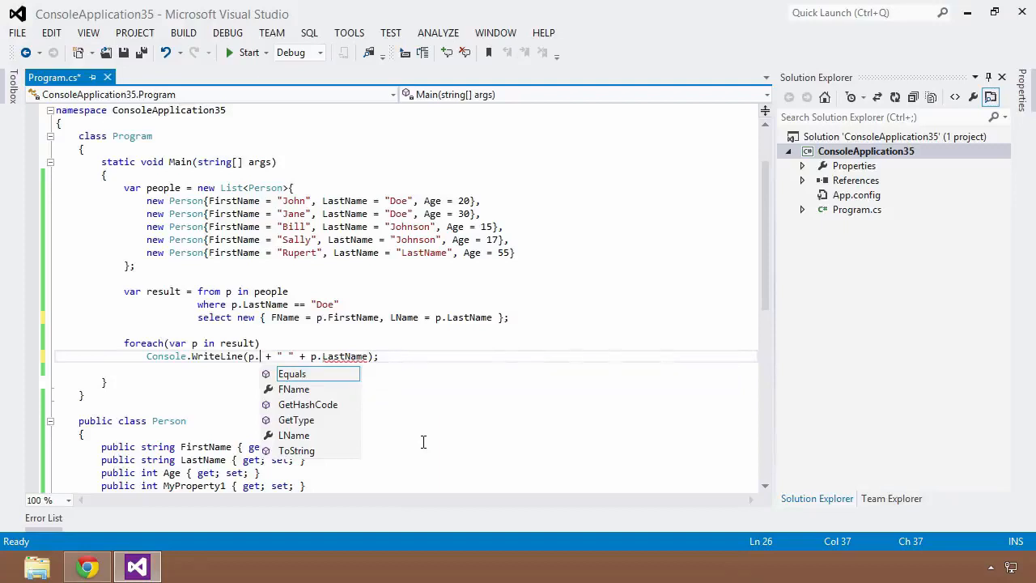
{"action": "type", "text": "FName"}
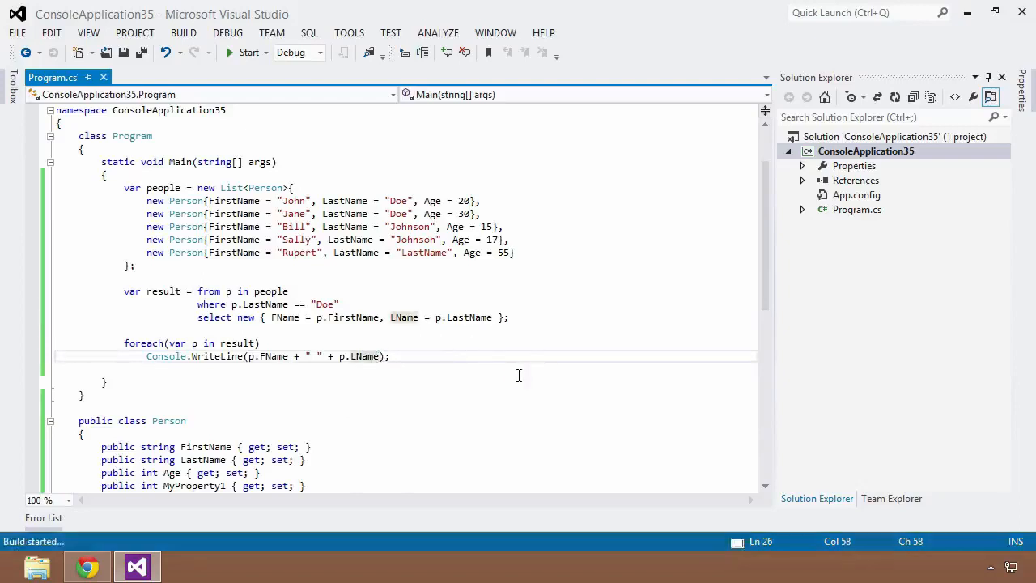
Step: Run the app and view the console printing John Doe and Jane Doe
{"action": "left_click", "coordinate": [243, 53]}
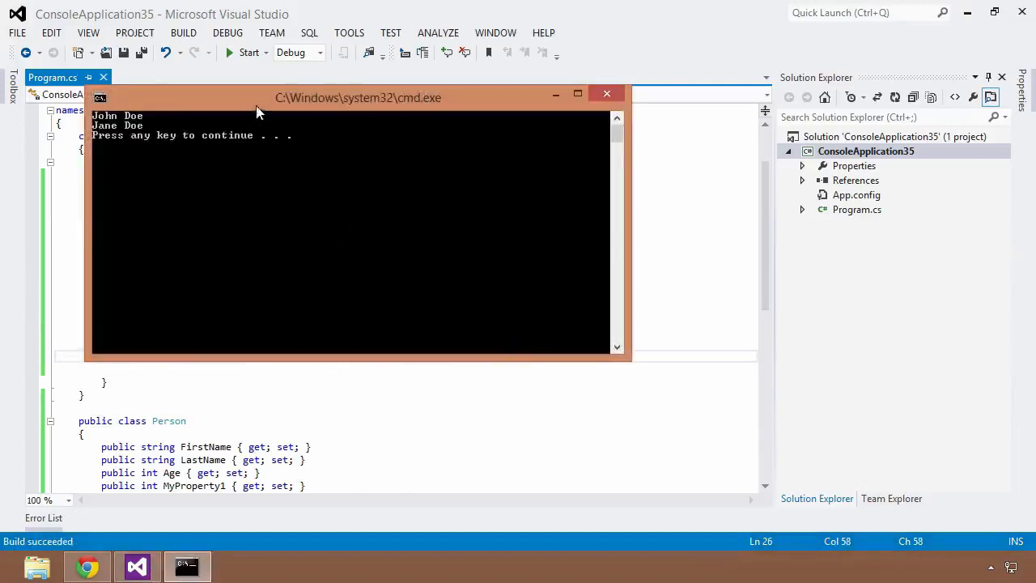
{"action": "left_click_drag", "start_coordinate": [358, 97], "coordinate": [651, 275]}
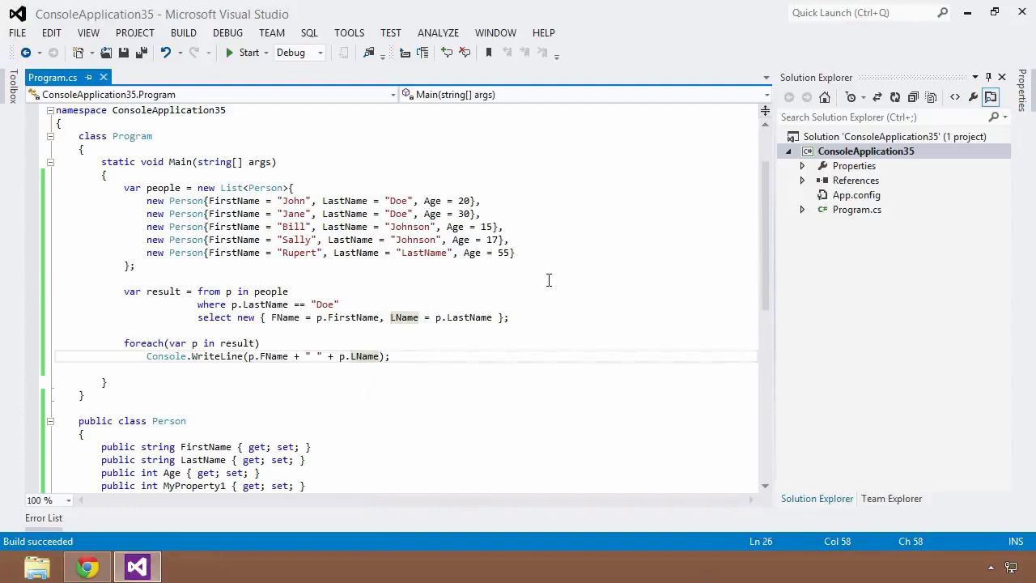
Step: Brace the foreach body and add p.FName = "Bob";, then return to the line flagged read-only
{"action": "left_click", "coordinate": [304, 343]}
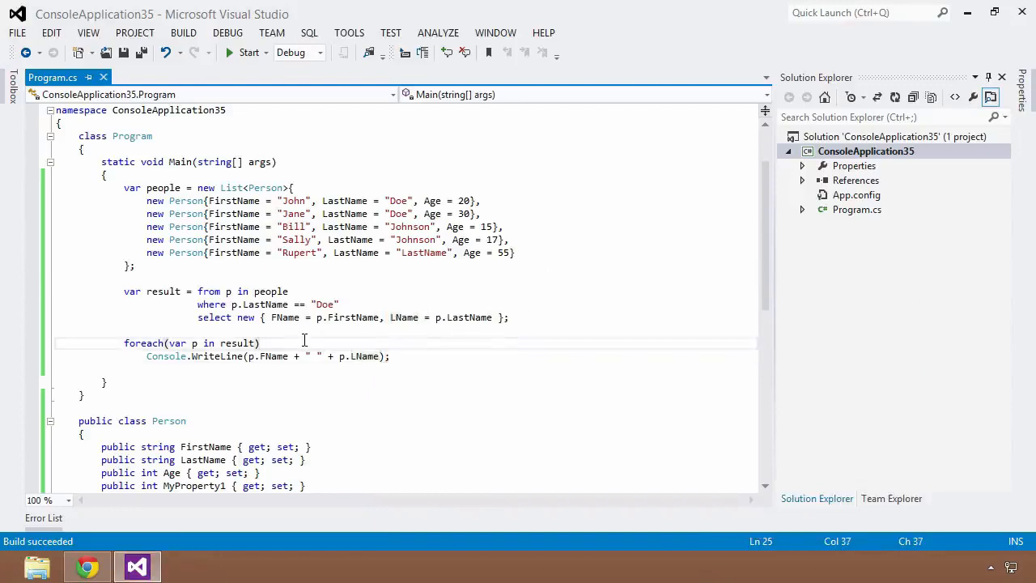
{"action": "type", "text": "{"}
{"action": "type", "text": "}"}
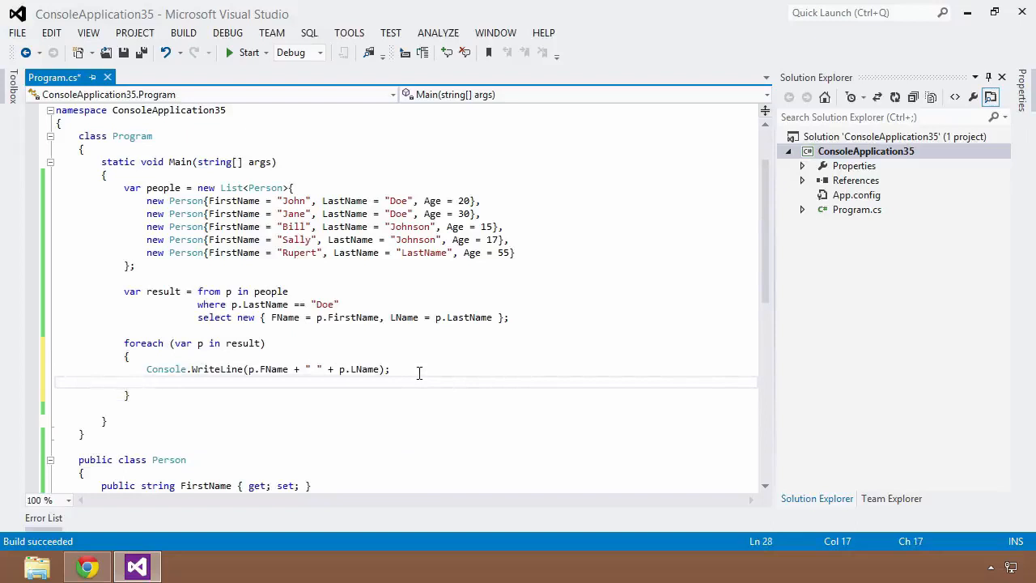
{"action": "type", "text": "p"}
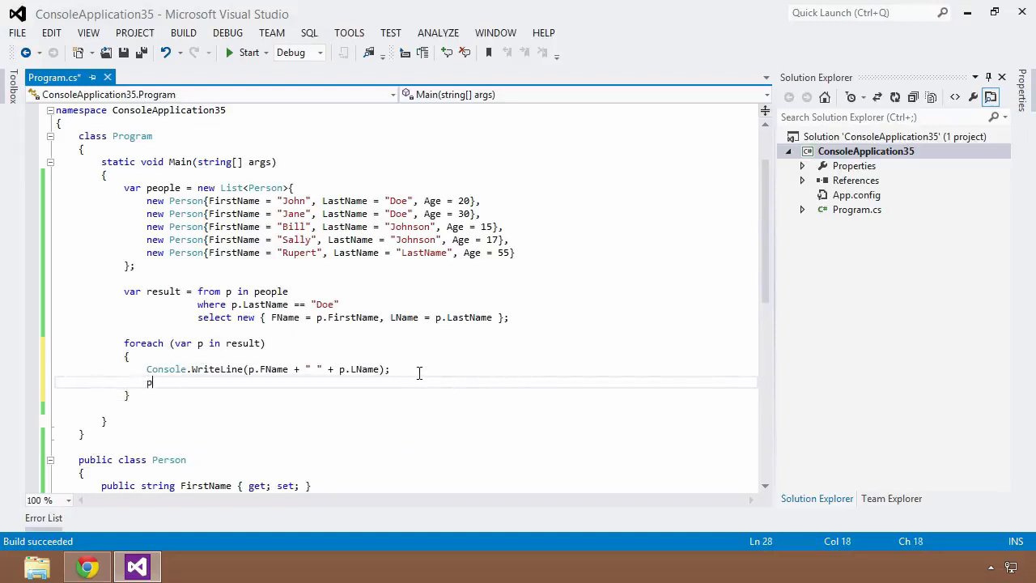
{"action": "type", "text": ".F"}
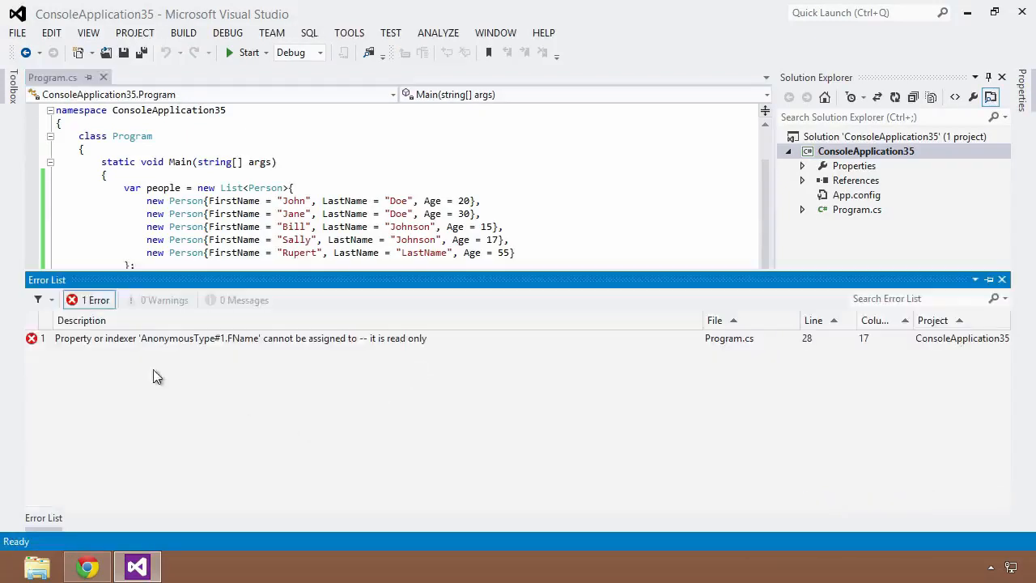
{"action": "mouse_move", "coordinate": [226, 370]}
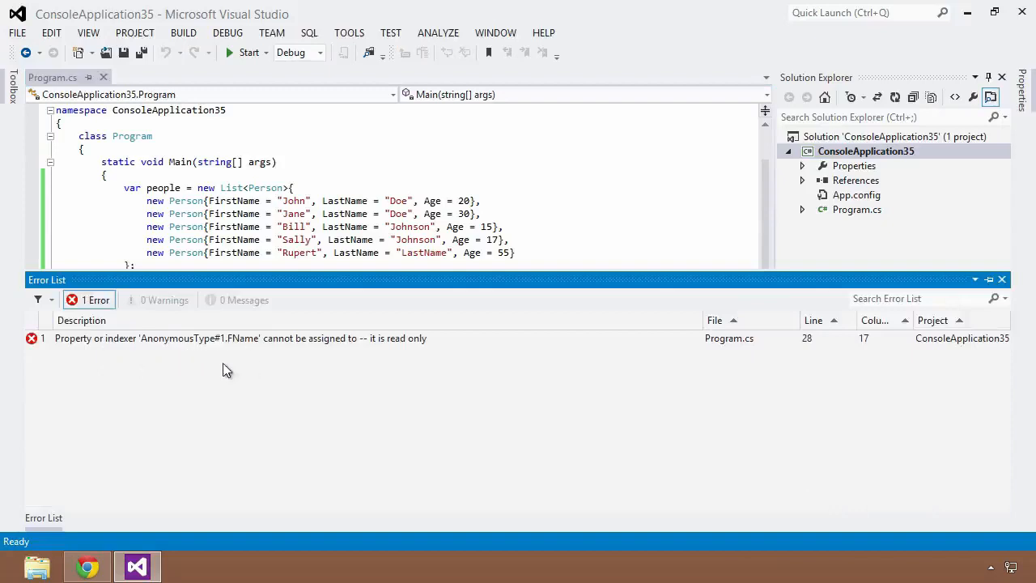
{"action": "left_click", "coordinate": [233, 240]}
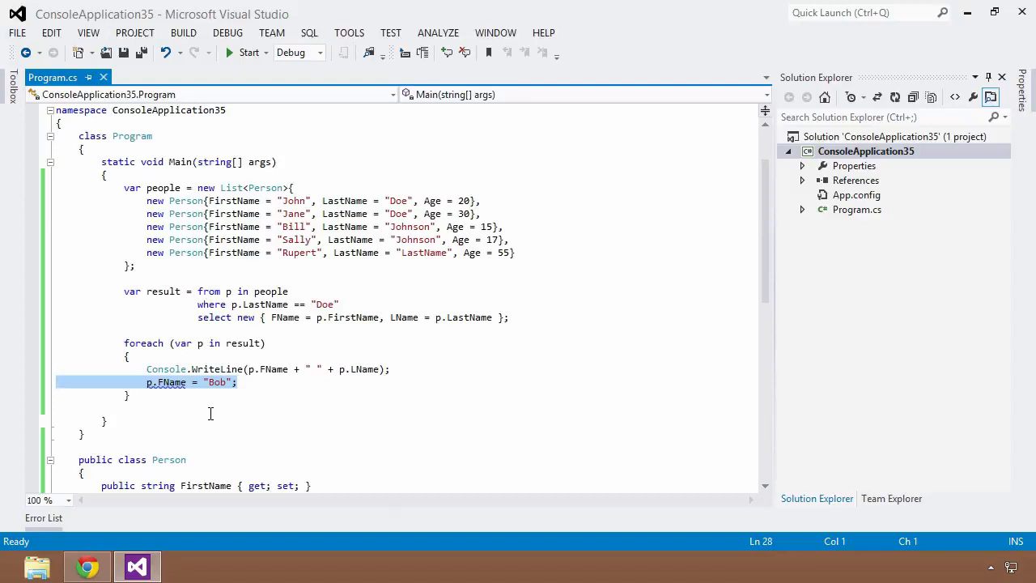
Step: Delete the p.FName = "Bob"; line and restore the WriteLine semicolon
{"action": "key", "text": "Delete"}
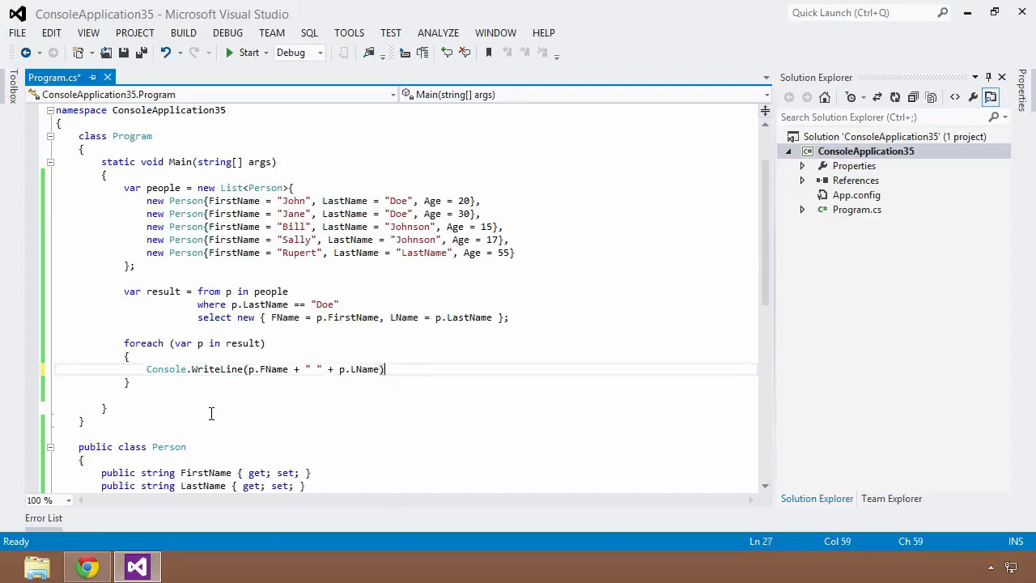
{"action": "type", "text": ";"}
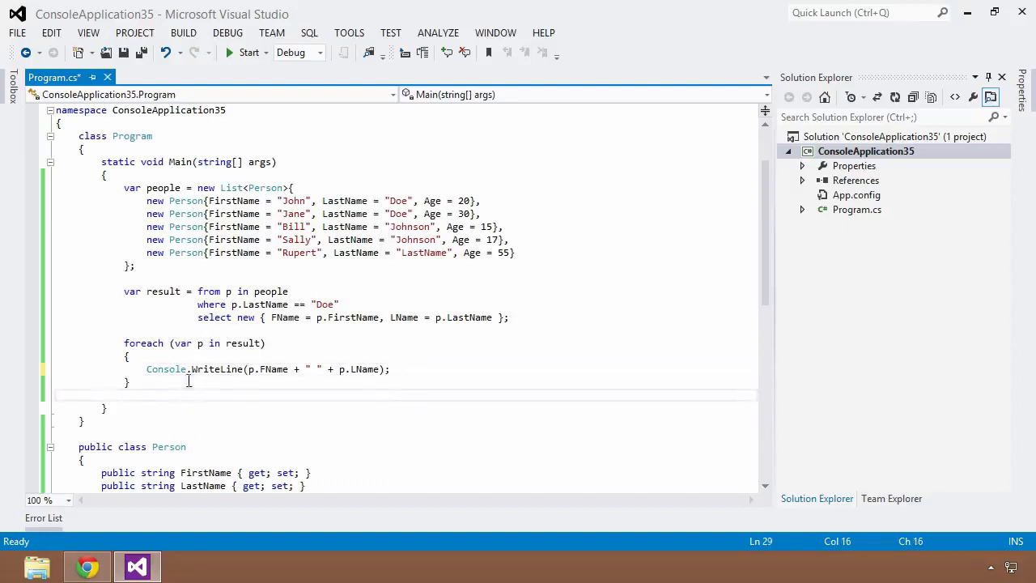
{"action": "mouse_move", "coordinate": [198, 343]}
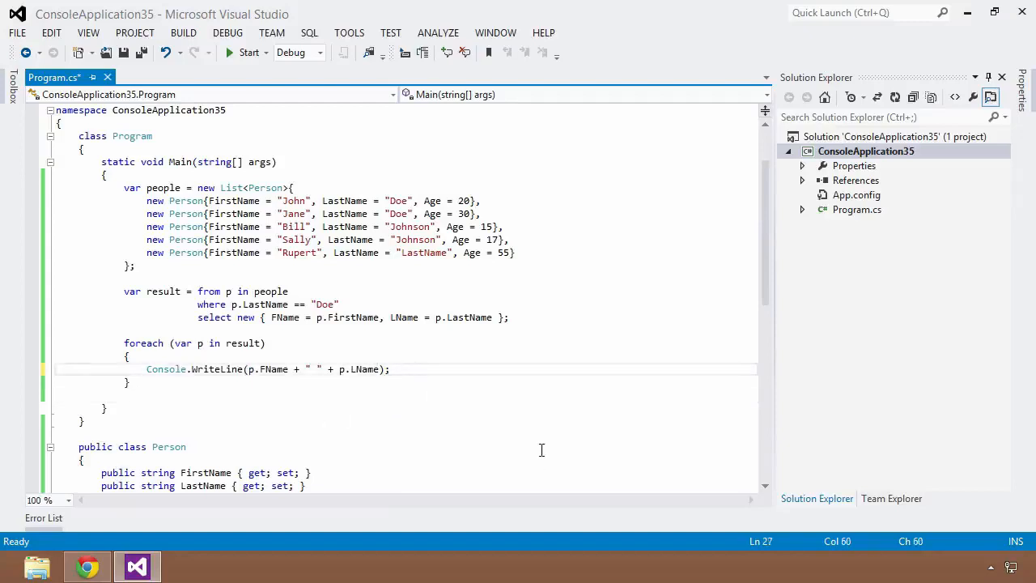
{"action": "left_click", "coordinate": [389, 369]}
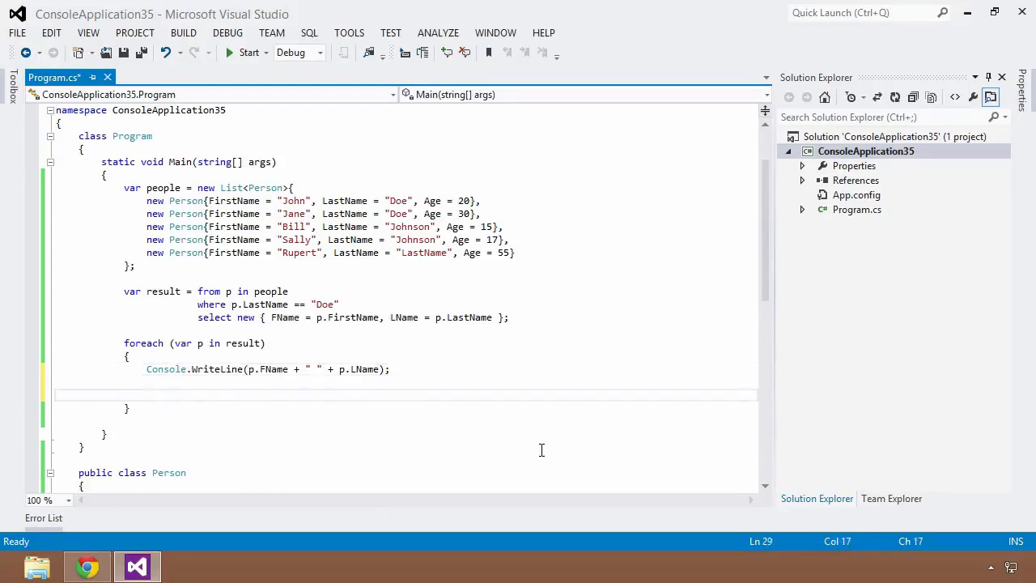
{"action": "type", "text": "Obe"}
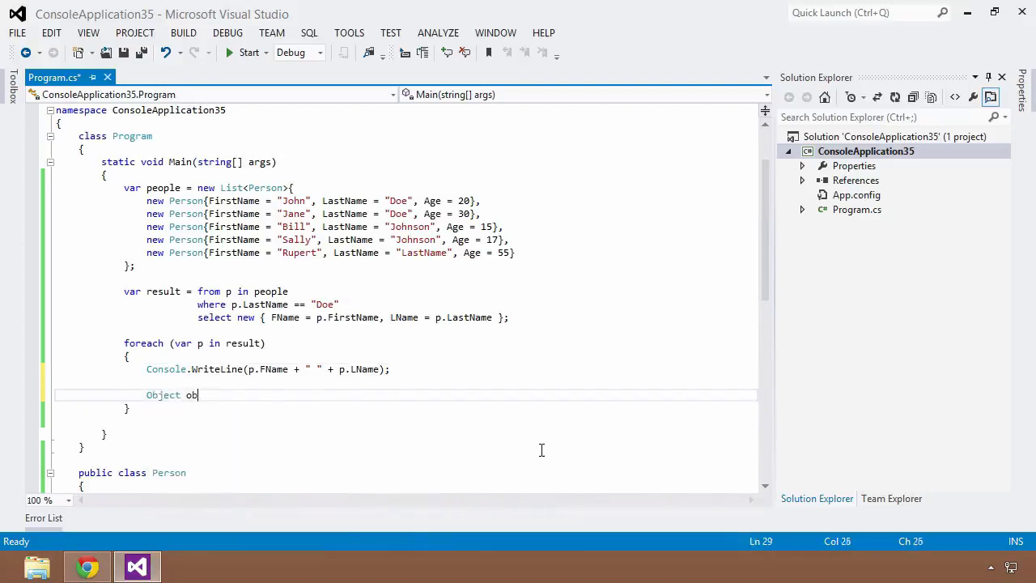
{"action": "type", "text": "j = (Object"}
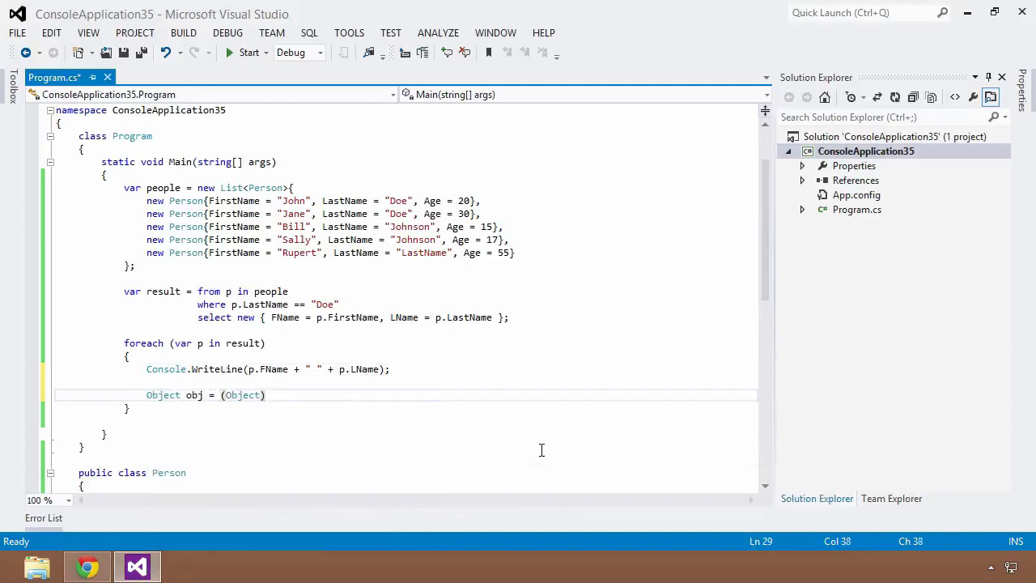
{"action": "type", "text": "p;"}
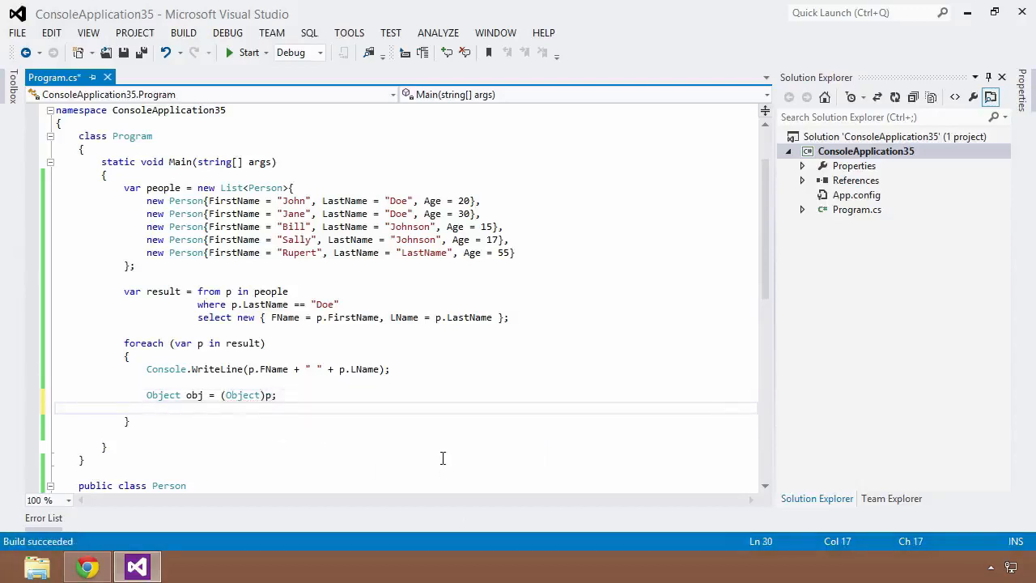
{"action": "type", "text": "obj."}
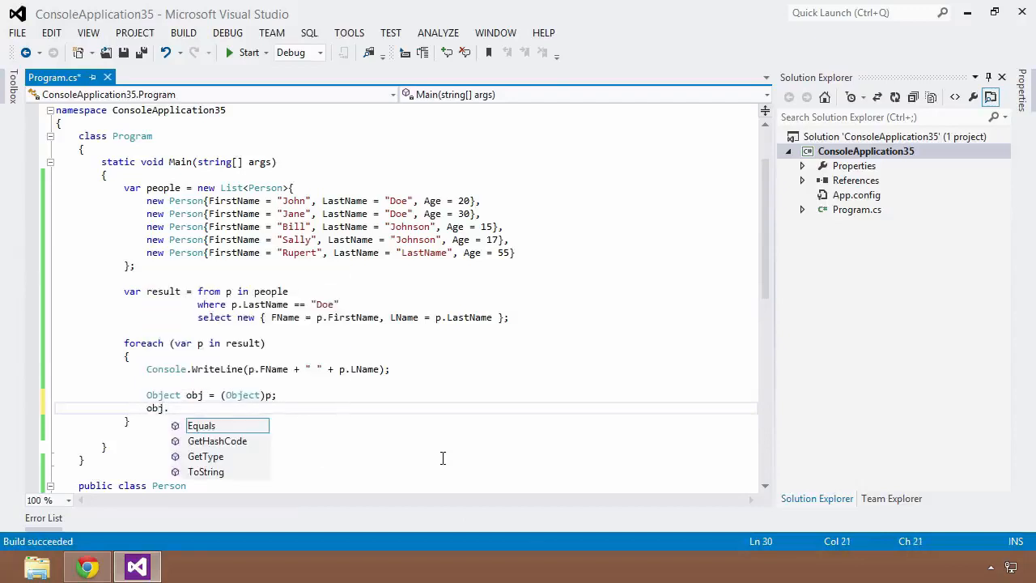
{"action": "mouse_move", "coordinate": [201, 425]}
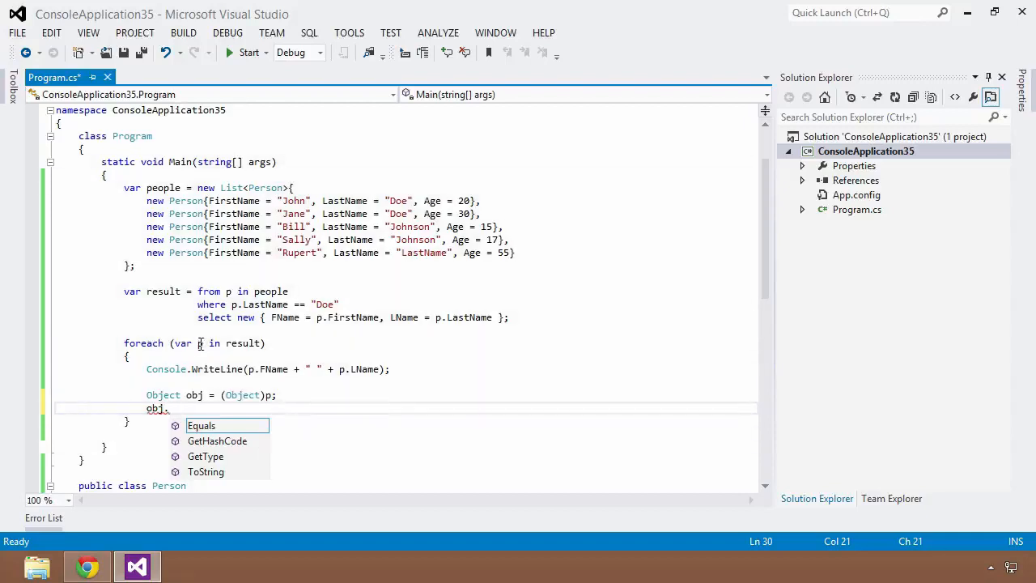
{"action": "mouse_move", "coordinate": [398, 464]}
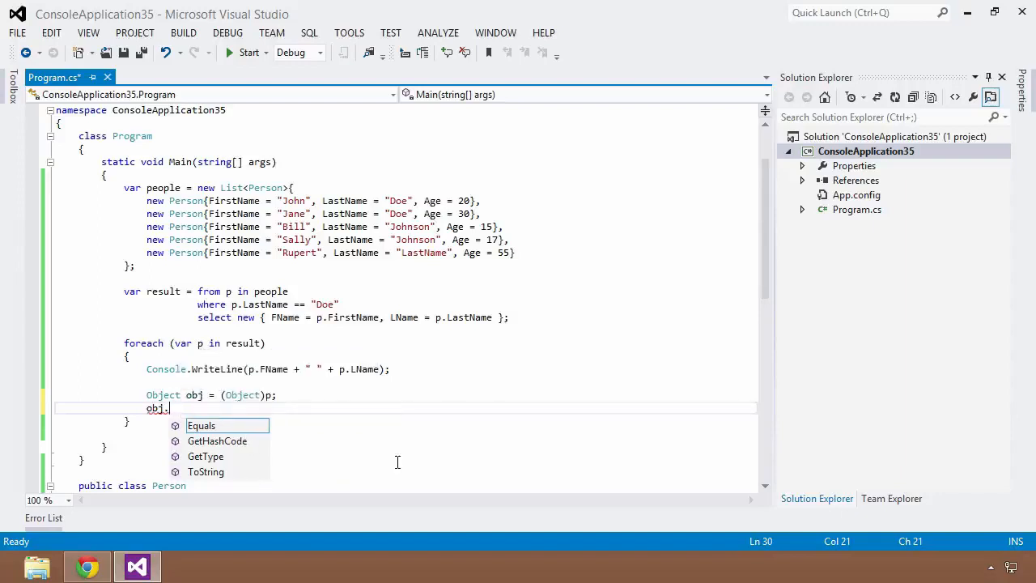
{"action": "mouse_move", "coordinate": [361, 460]}
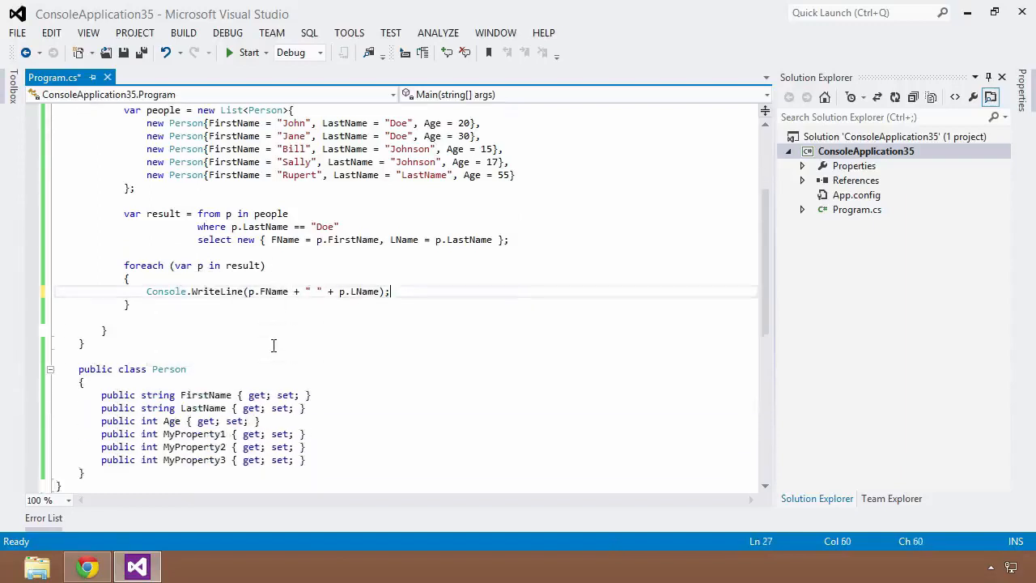
{"action": "scroll", "scroll_direction": "down", "scroll_amount": 3}
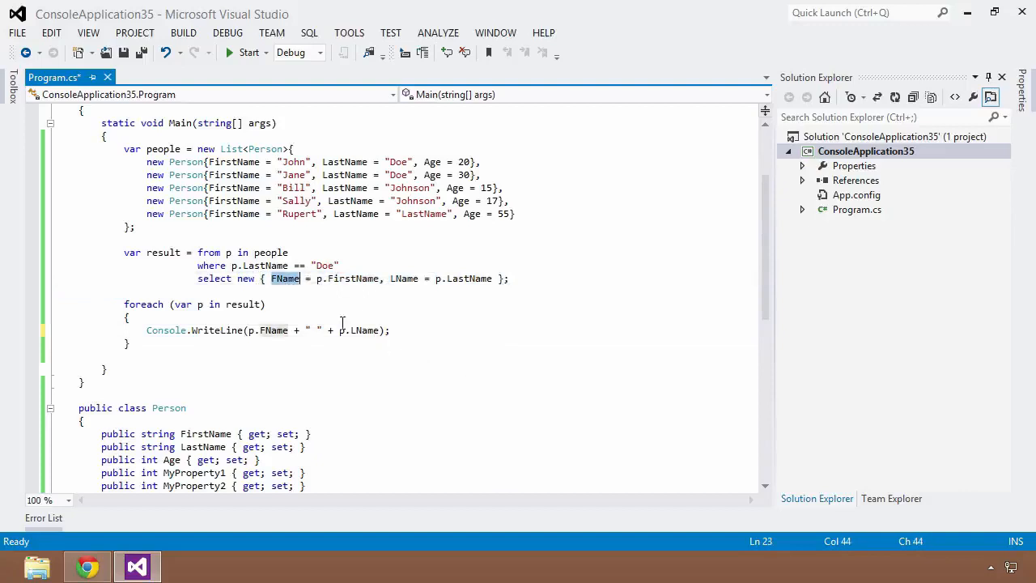
{"action": "mouse_move", "coordinate": [446, 330]}
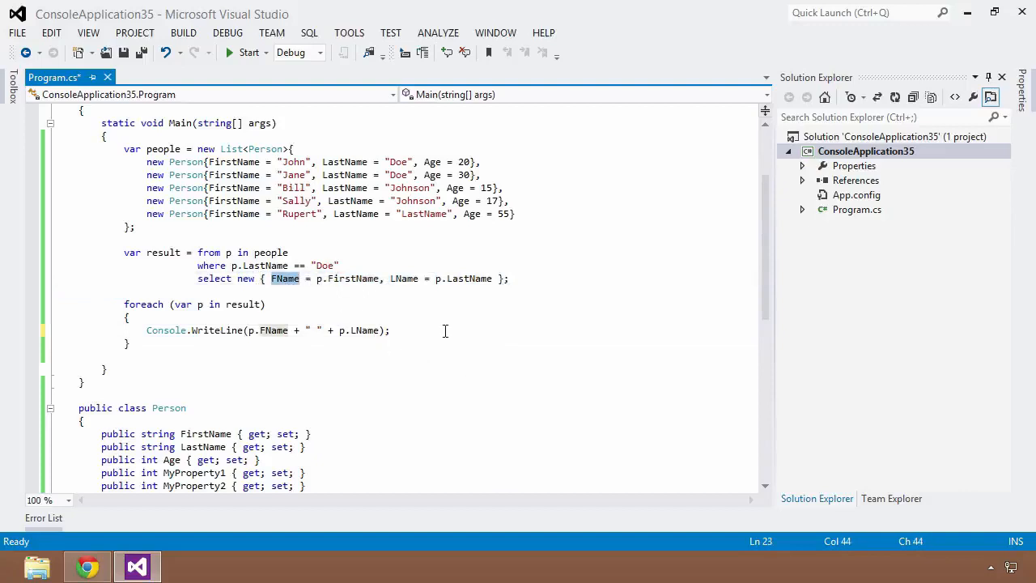